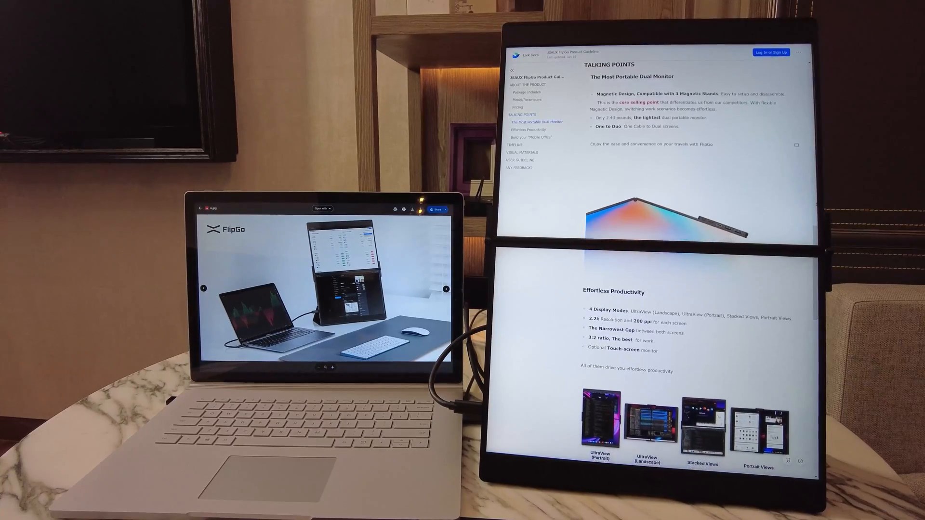
- Scroll down through the adult census rows spanning both stacked screens
scroll("down", 3)
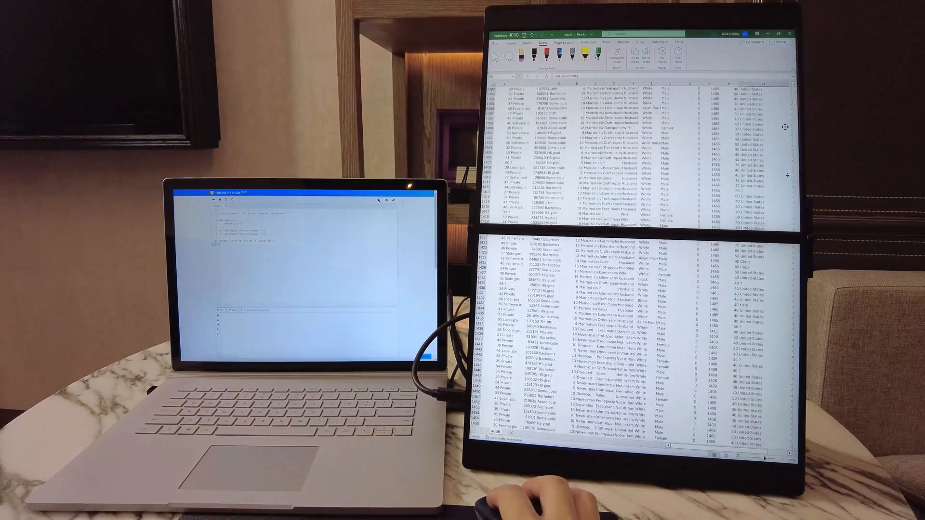
scroll("down", 3)
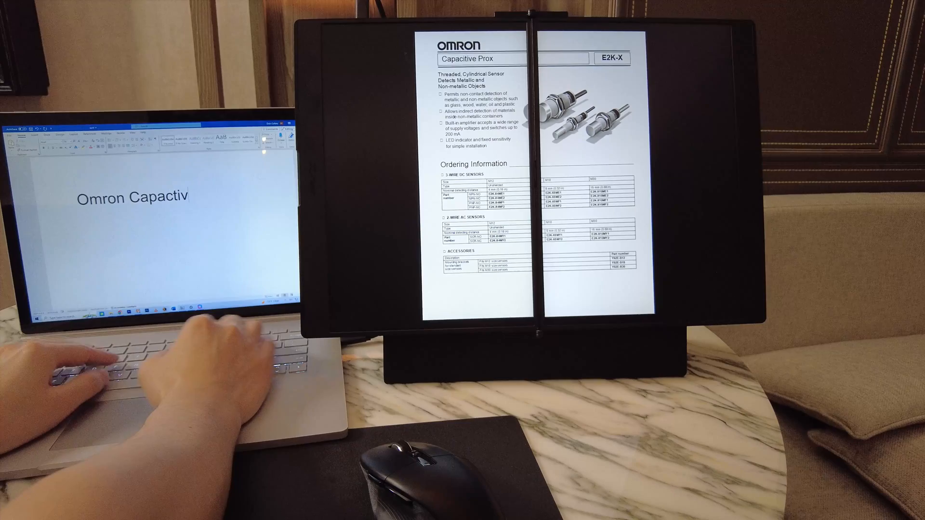
- Complete the Word title as 'Omron Capactive Sensor', then add 'Lab Report' and a new line
type("e Sensor")
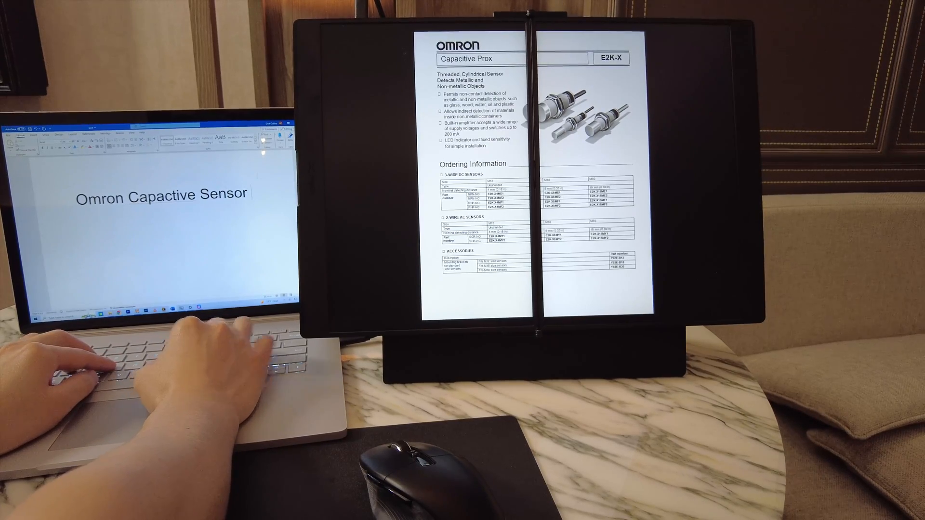
type("Lab Report")
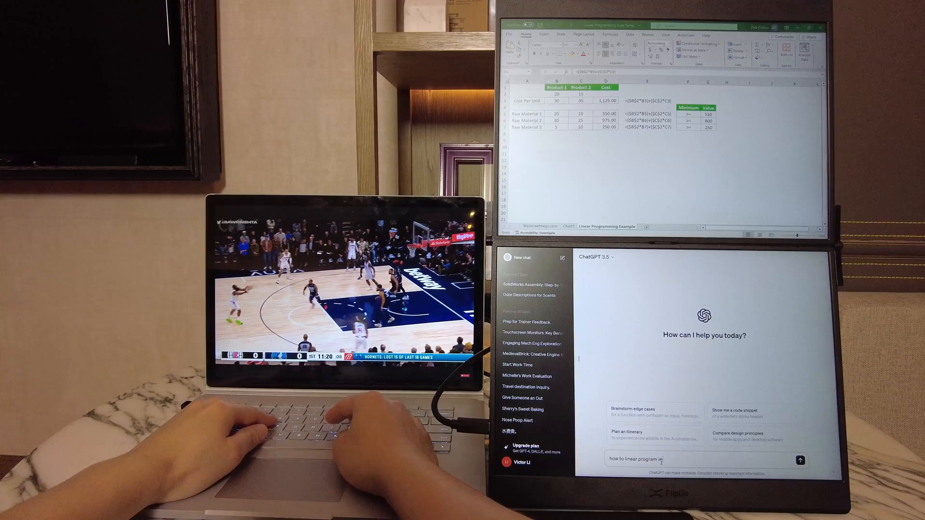
key("enter")
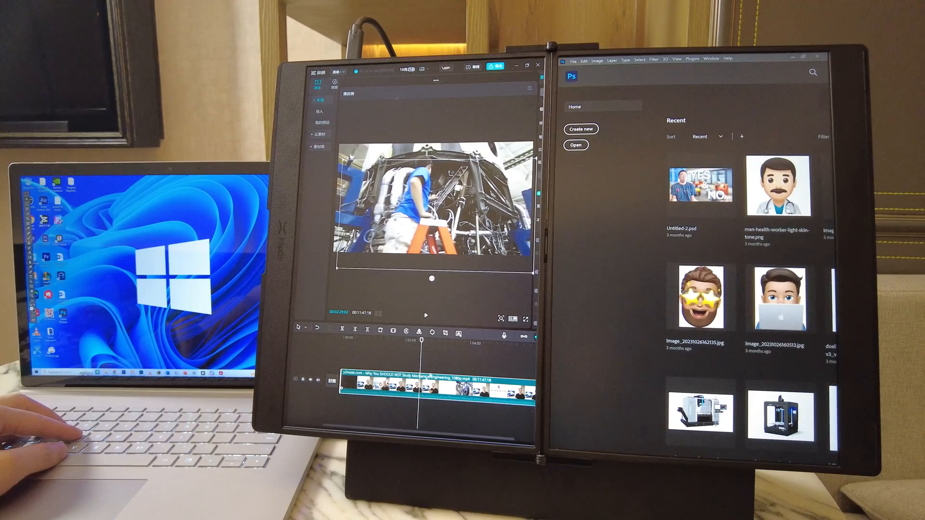
- Split the audio off the timeline clip and scroll the GD&T chart to Total Runout
right_click(401, 389)
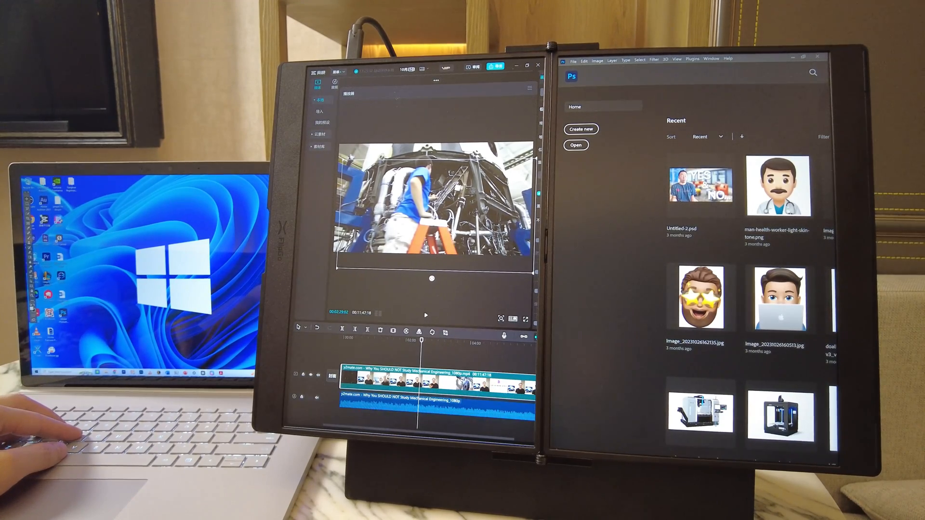
left_click(425, 315)
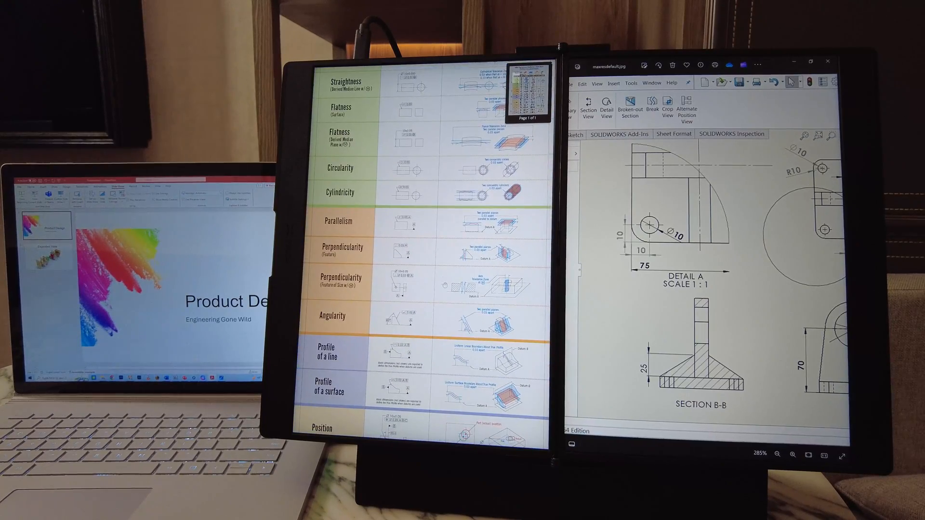
scroll("down", 3)
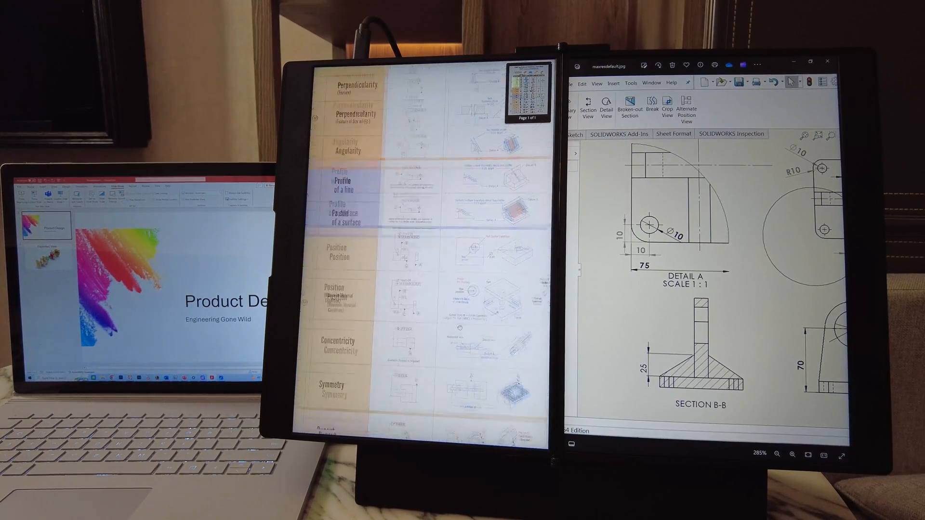
scroll("down", 3)
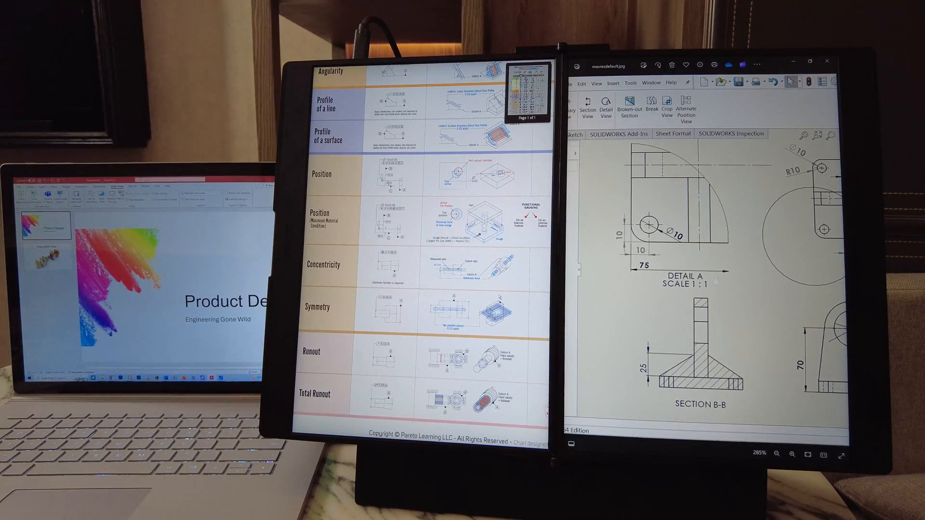